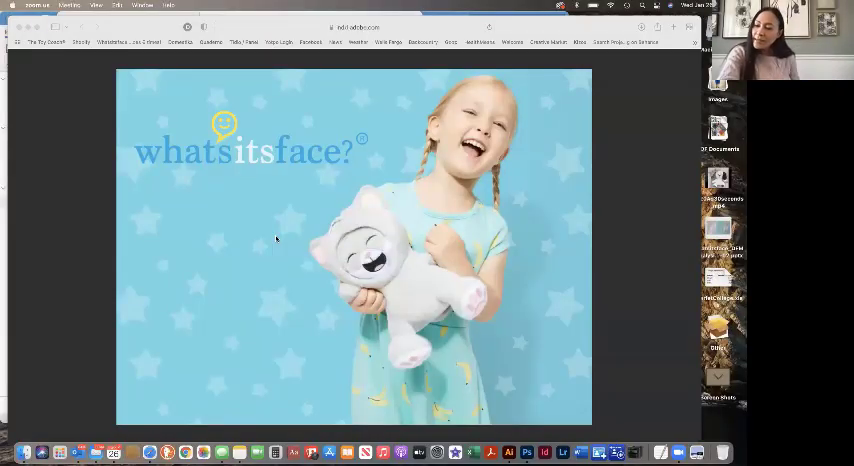
mouse_move(398, 291)
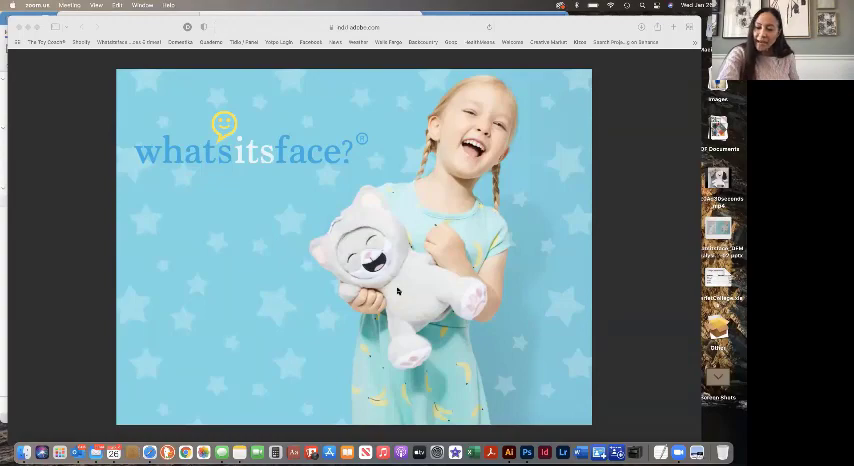
mouse_move(490, 344)
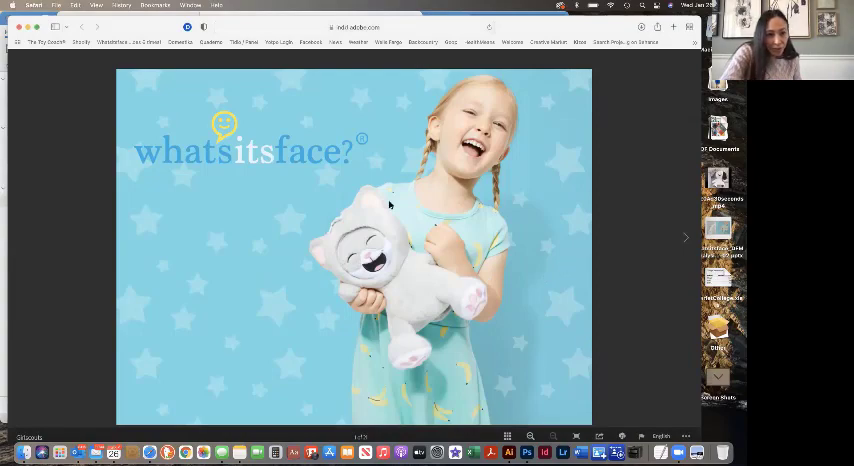
mouse_move(393, 298)
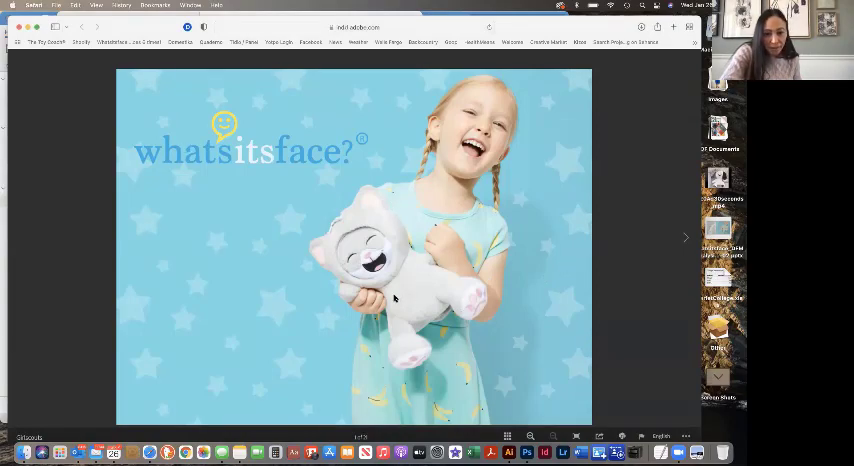
mouse_move(605, 290)
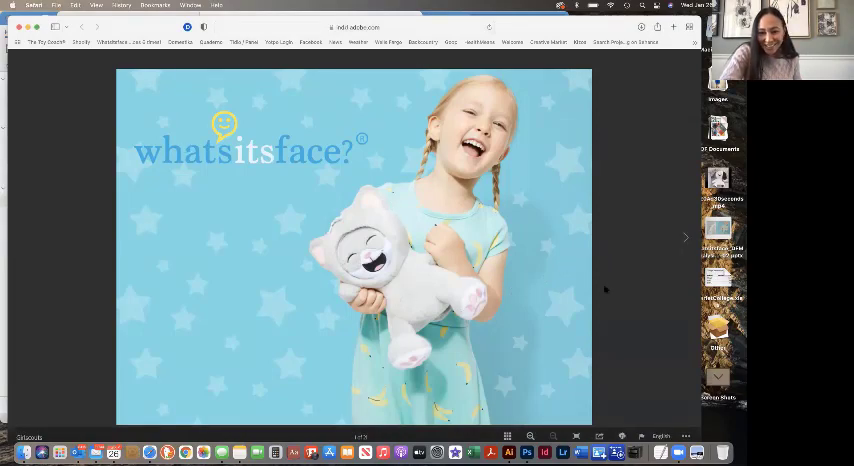
- Dismiss the image options menu, then step from slide 3 to slide 7's children collage
right_click(555, 254)
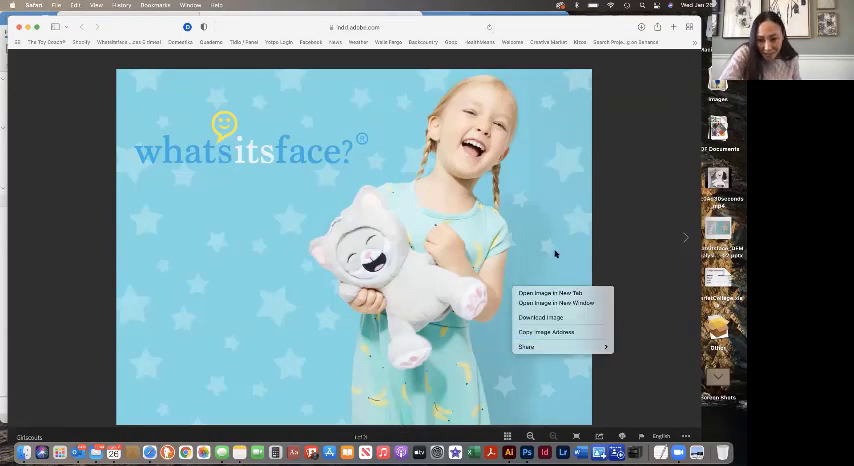
left_click(534, 85)
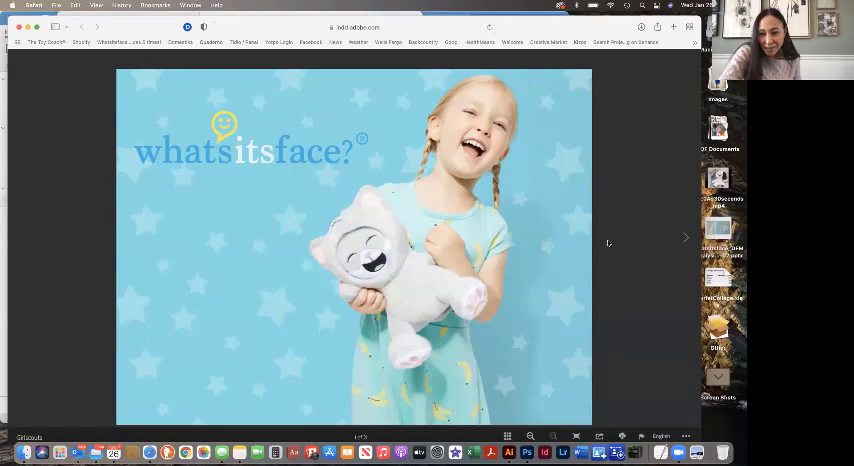
mouse_move(202, 246)
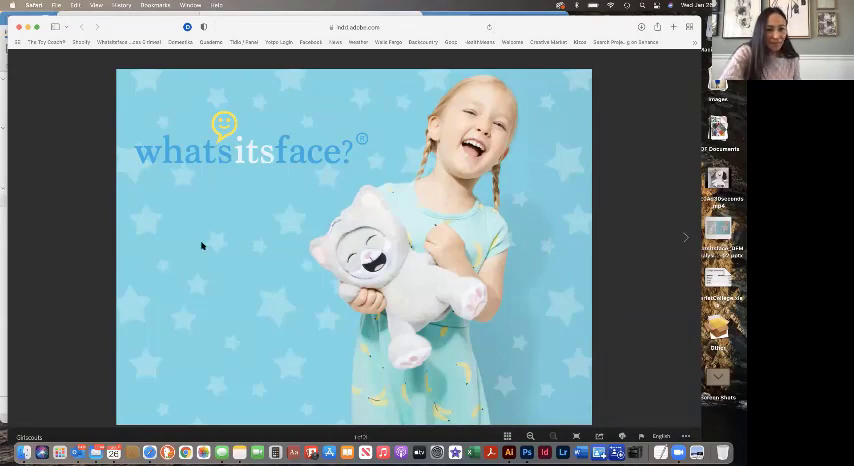
mouse_move(160, 423)
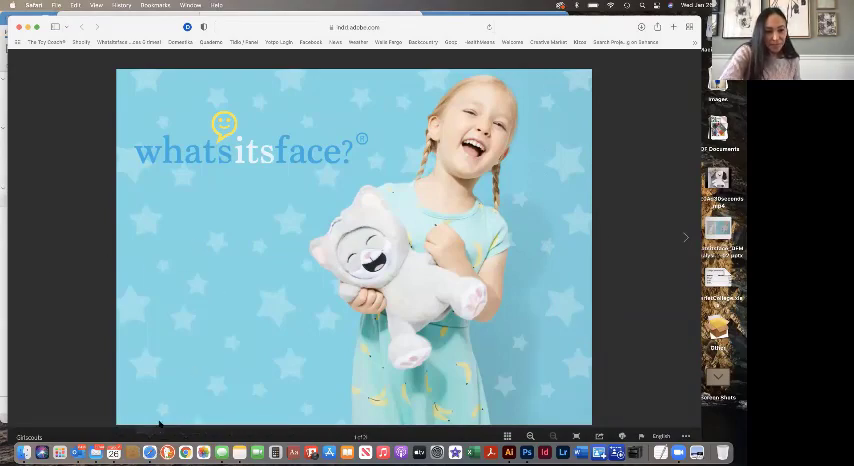
mouse_move(622, 155)
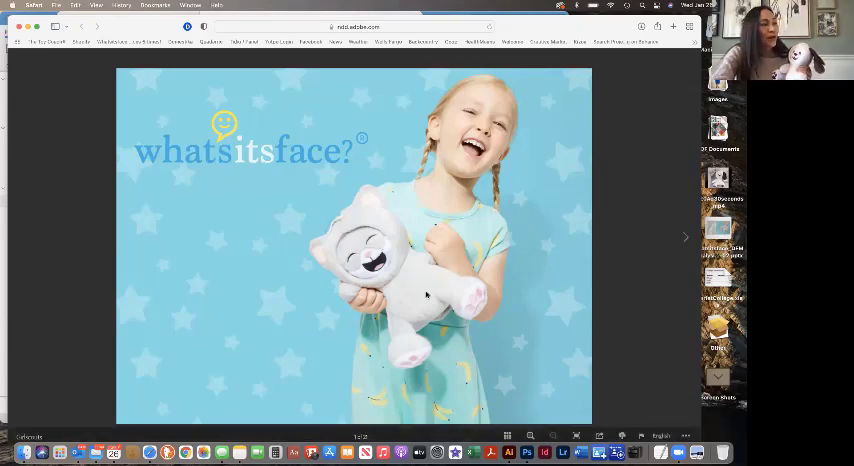
mouse_move(380, 301)
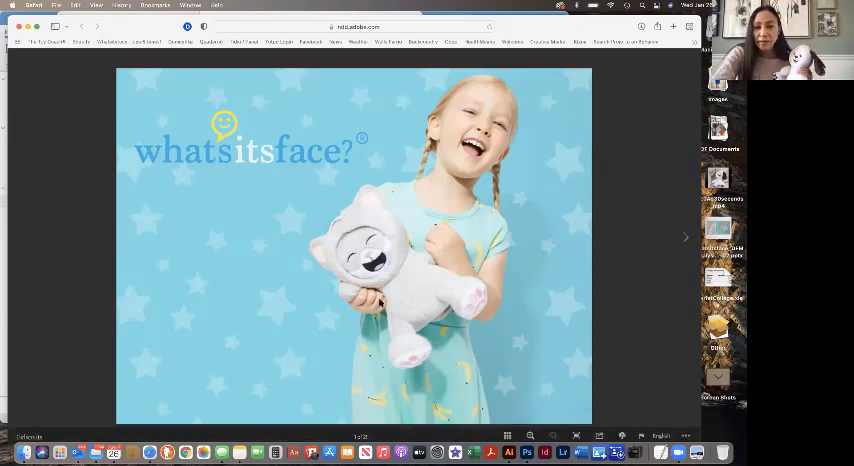
mouse_move(478, 285)
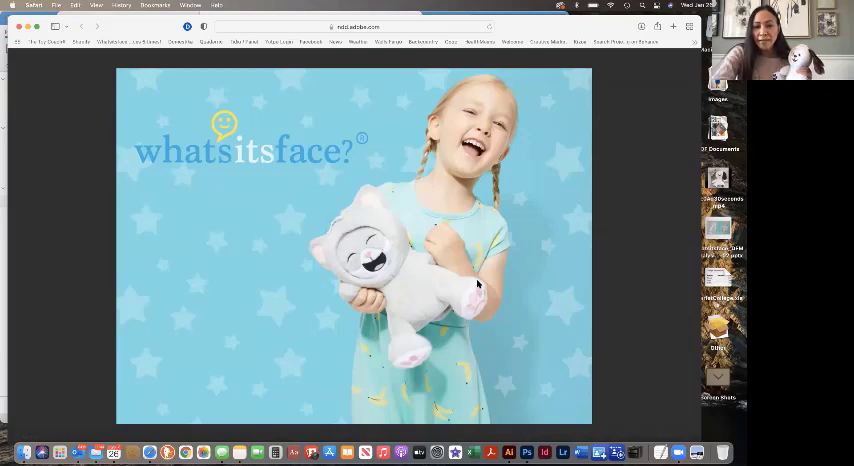
mouse_move(445, 258)
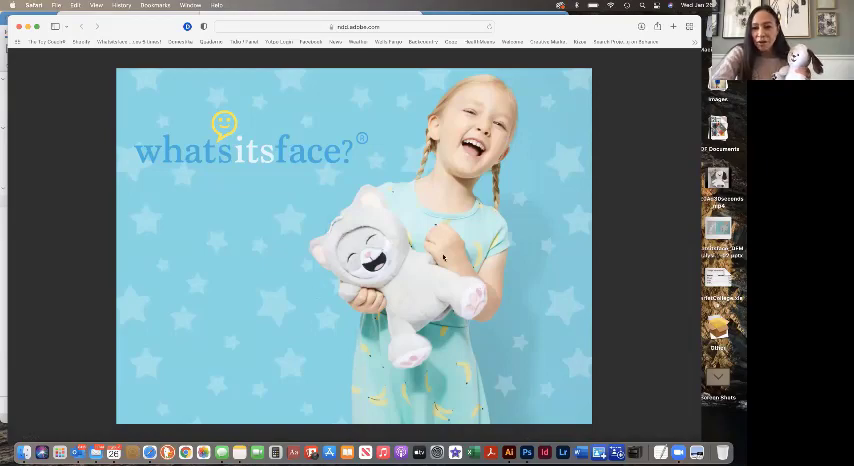
mouse_move(100, 277)
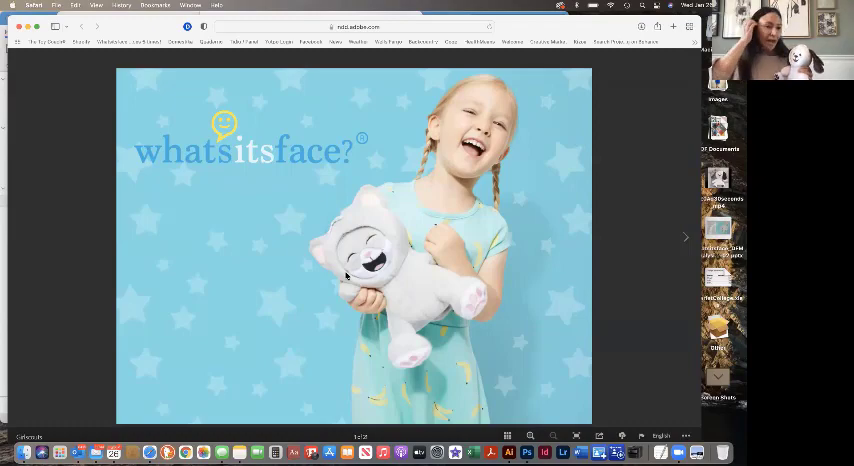
mouse_move(58, 225)
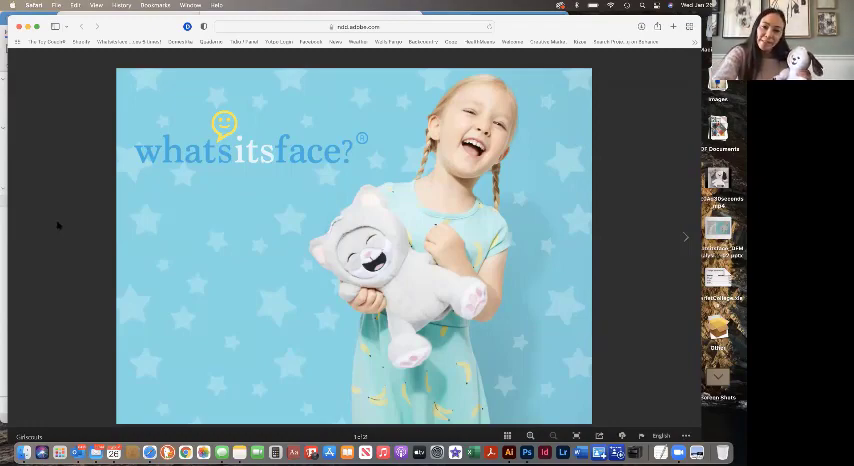
mouse_move(582, 285)
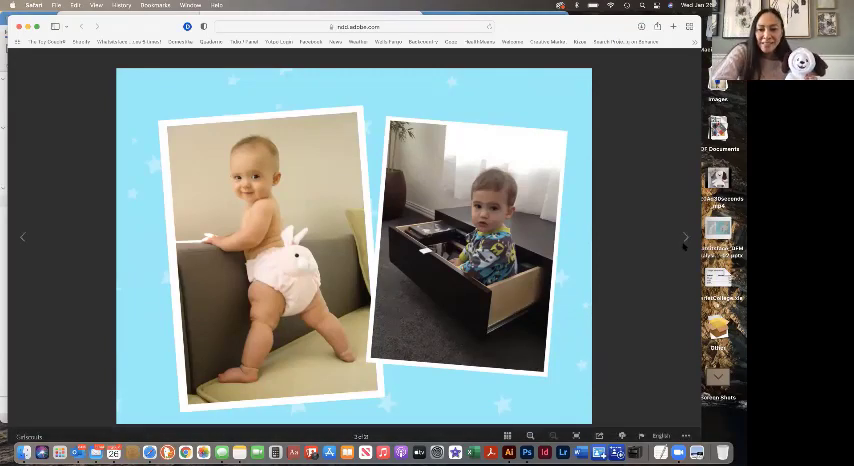
left_click(684, 237)
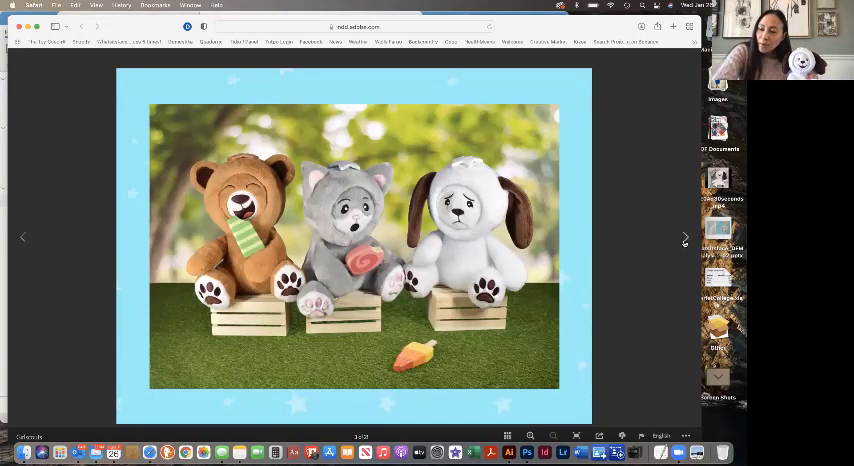
mouse_move(520, 263)
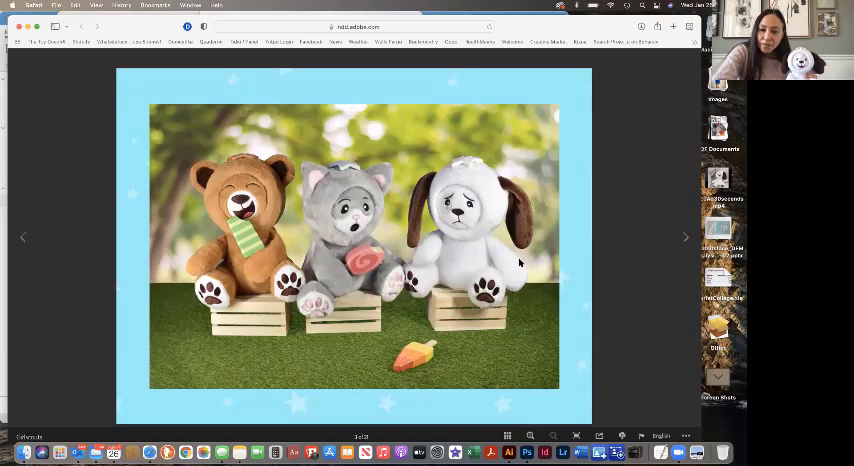
mouse_move(583, 257)
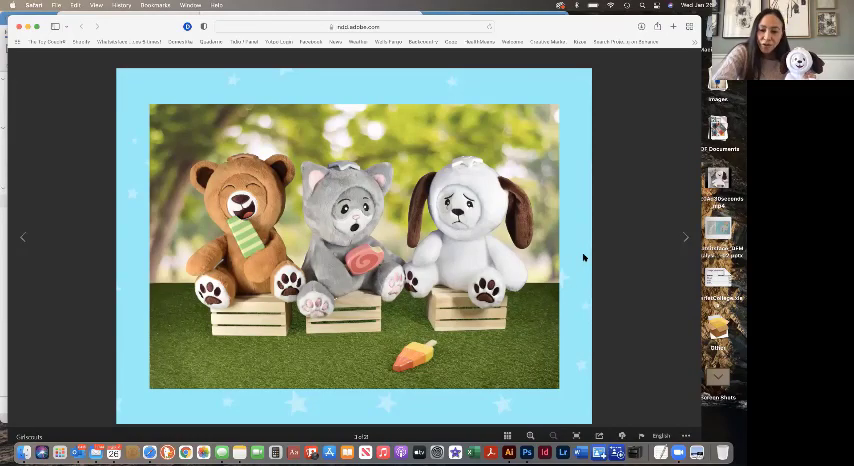
mouse_move(616, 265)
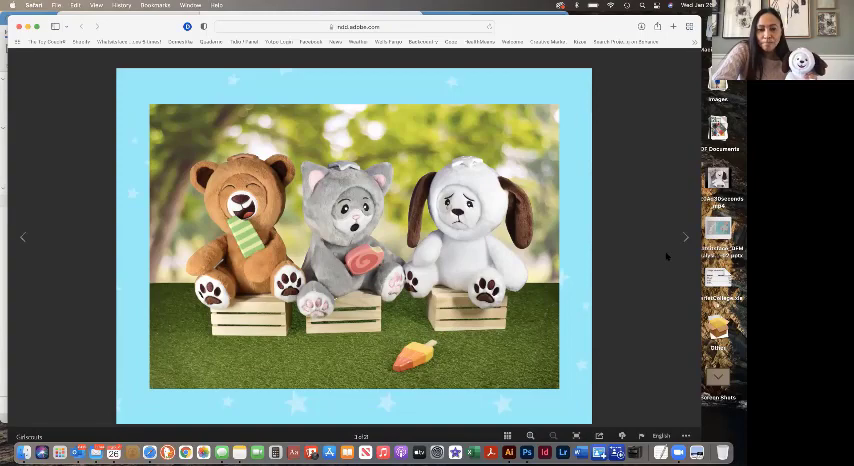
left_click(685, 237)
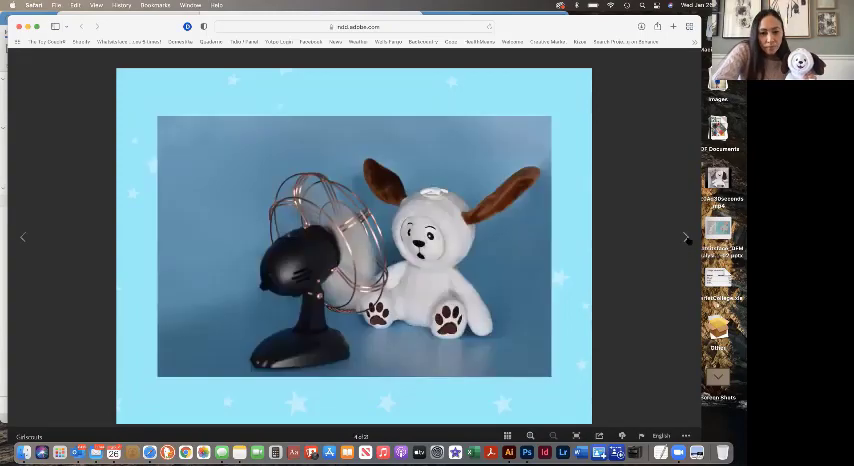
mouse_move(648, 261)
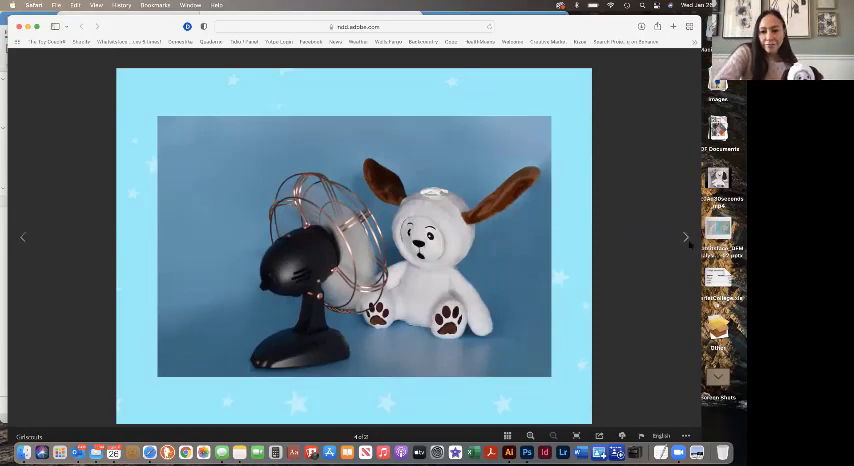
left_click(686, 237)
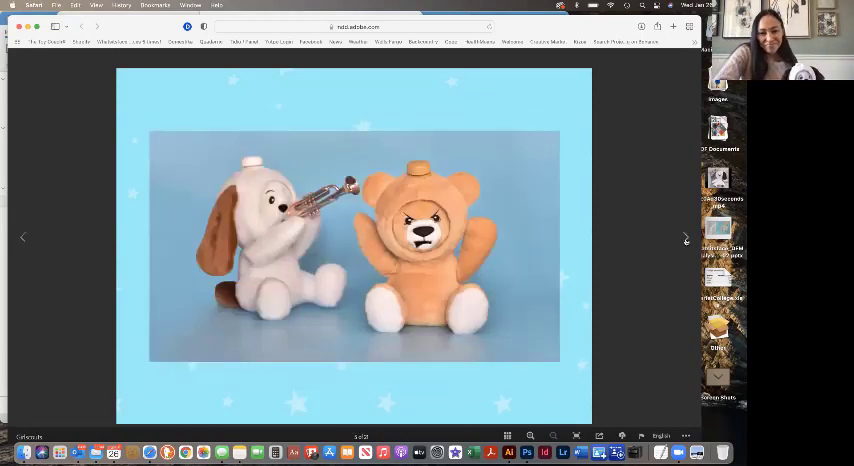
left_click(685, 238)
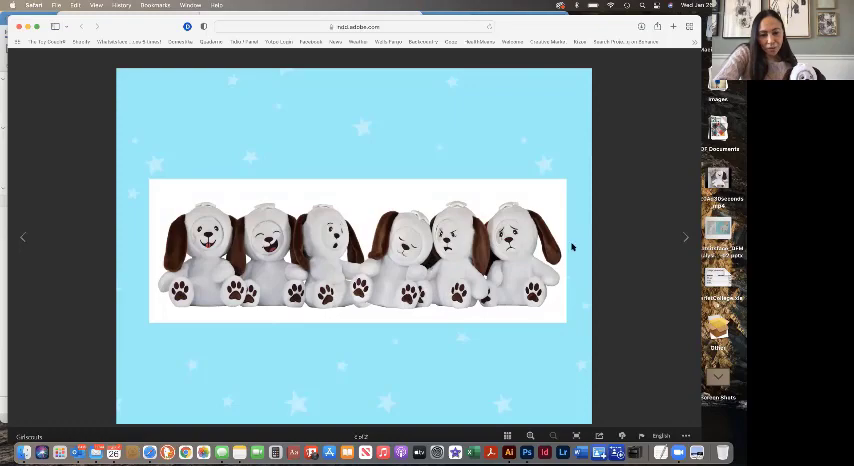
mouse_move(686, 238)
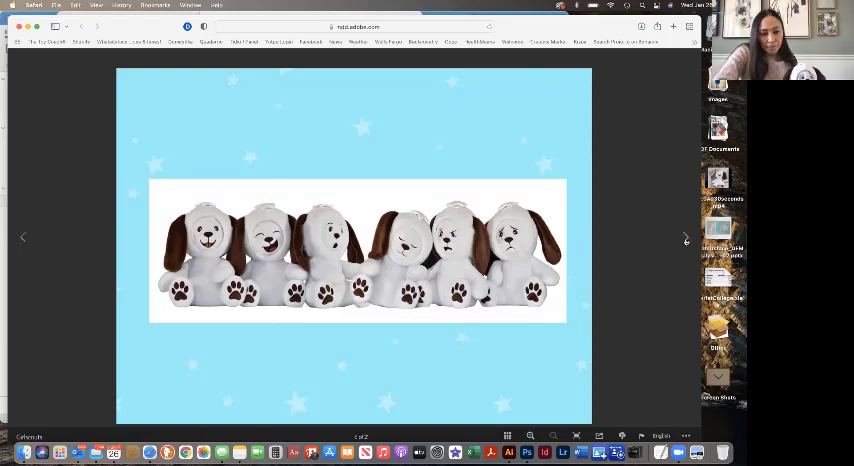
left_click(685, 238)
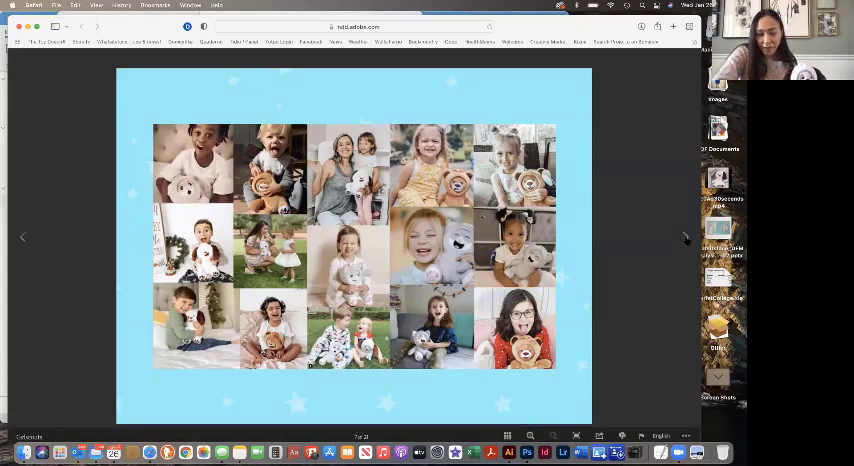
left_click(685, 237)
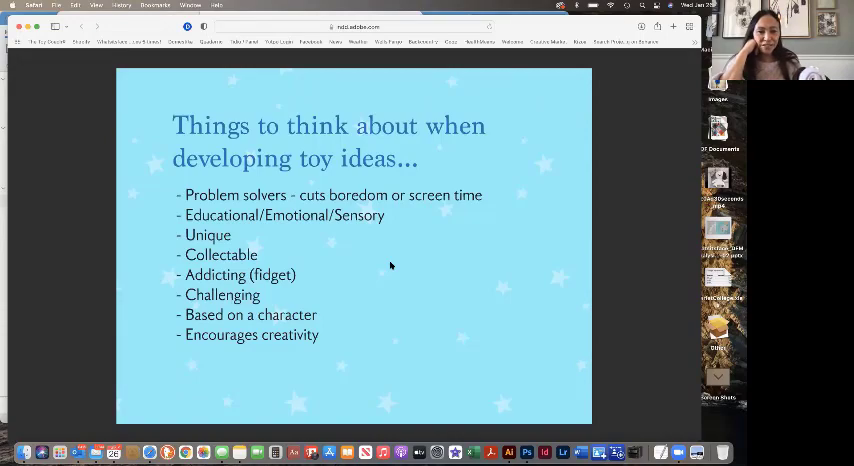
mouse_move(298, 273)
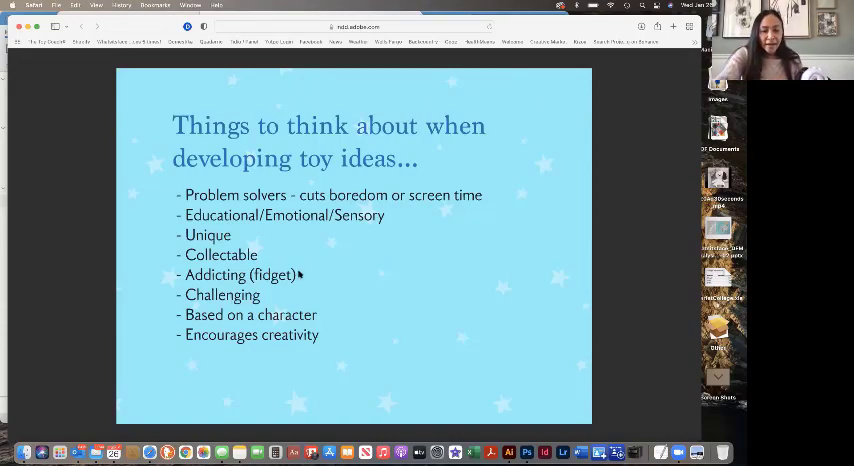
mouse_move(295, 277)
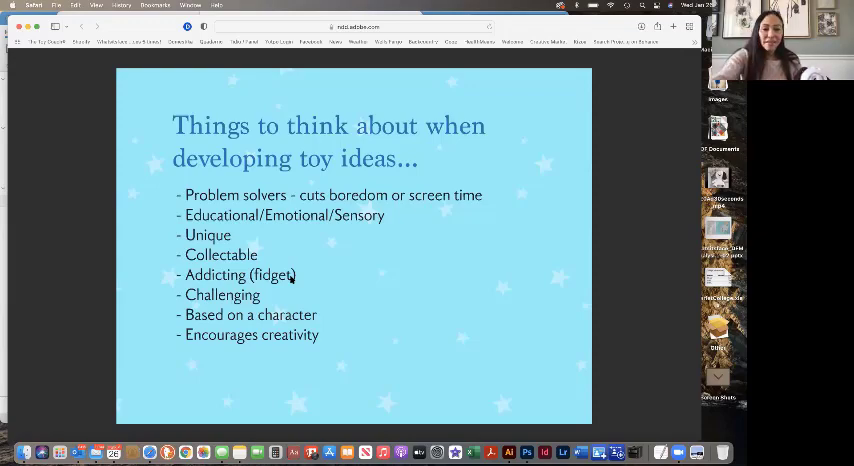
mouse_move(284, 298)
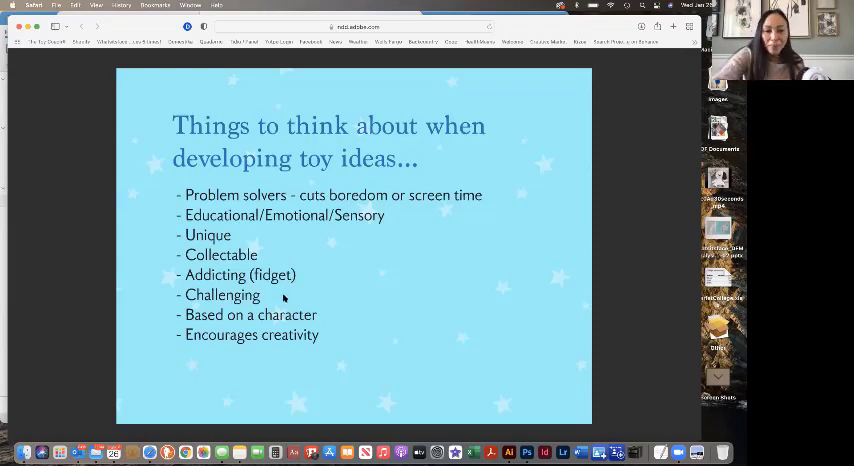
mouse_move(256, 300)
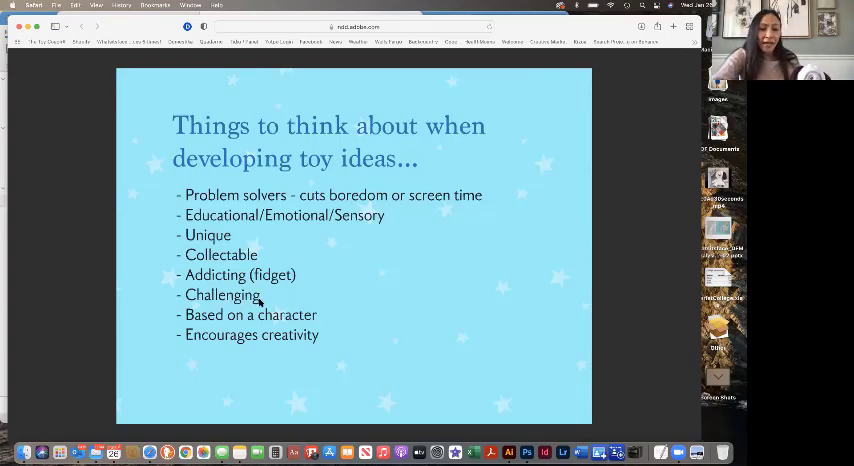
mouse_move(340, 332)
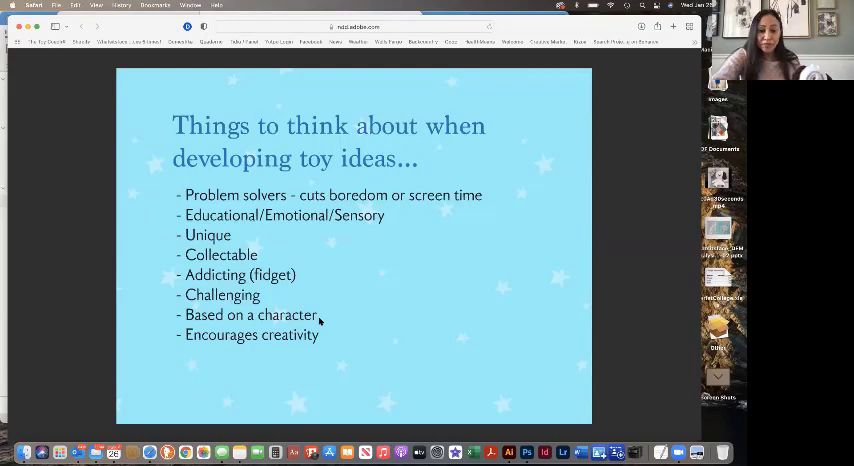
mouse_move(205, 340)
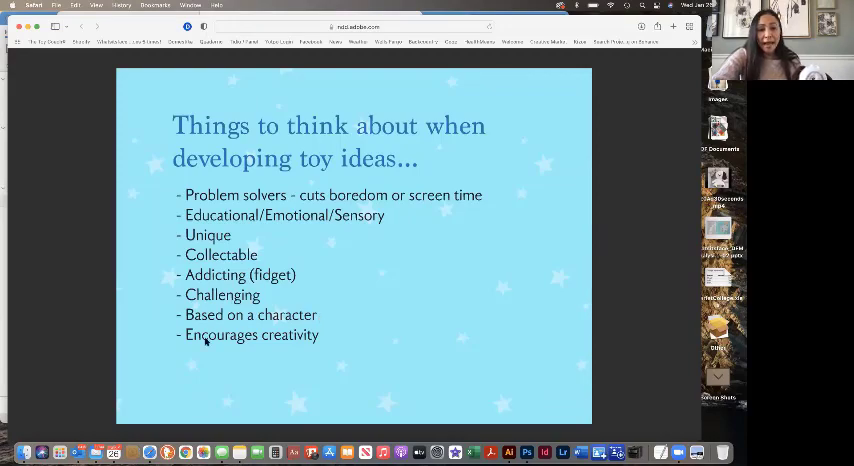
mouse_move(335, 347)
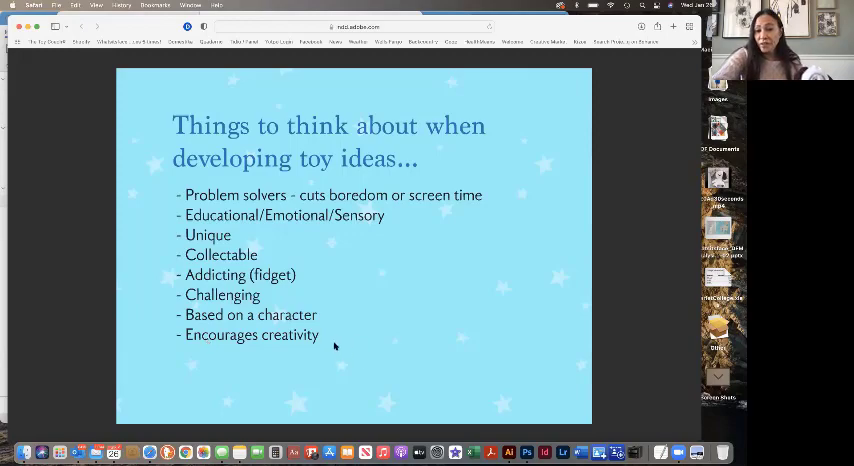
mouse_move(327, 337)
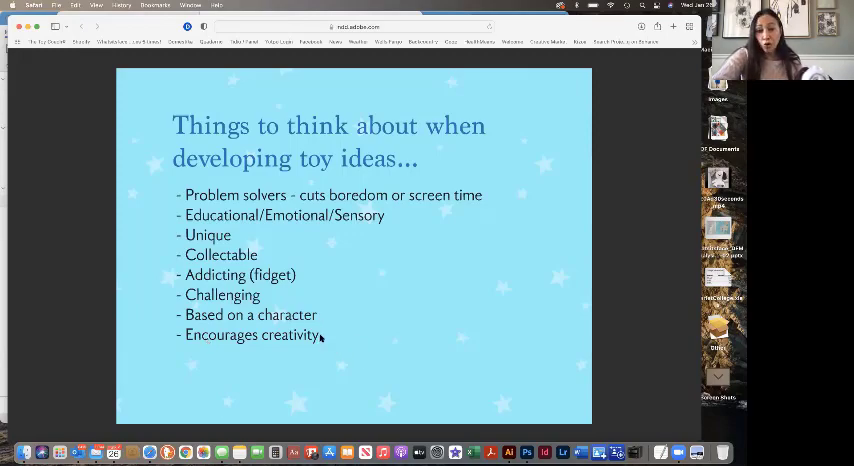
mouse_move(377, 314)
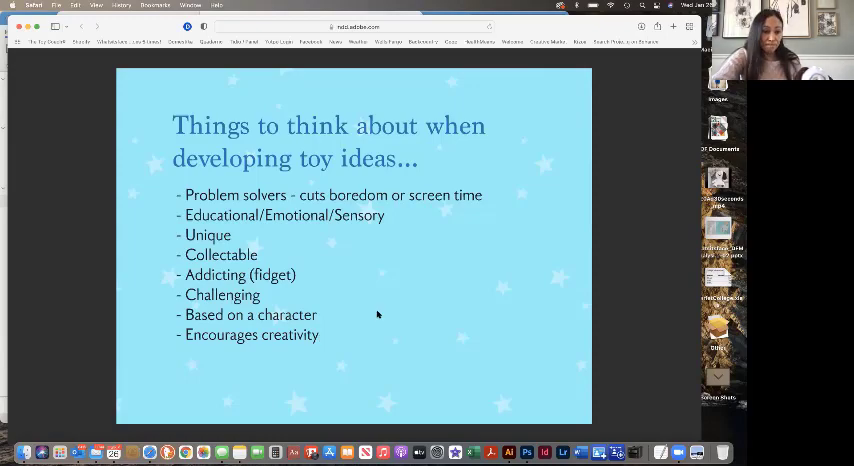
mouse_move(521, 314)
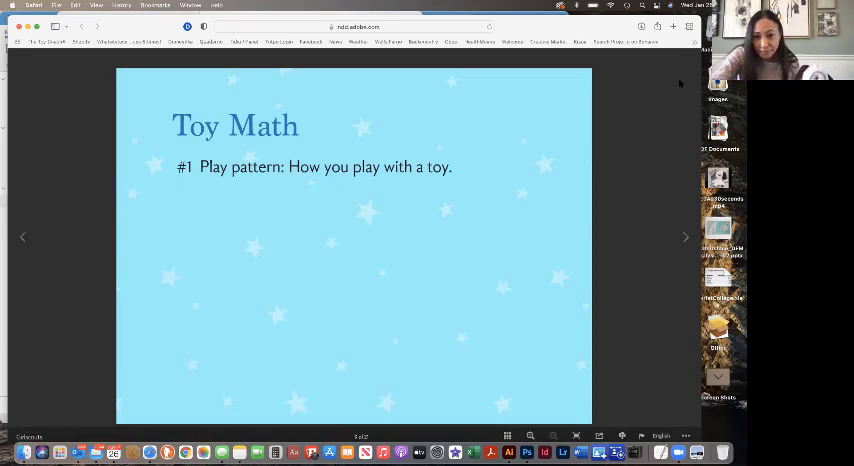
mouse_move(672, 78)
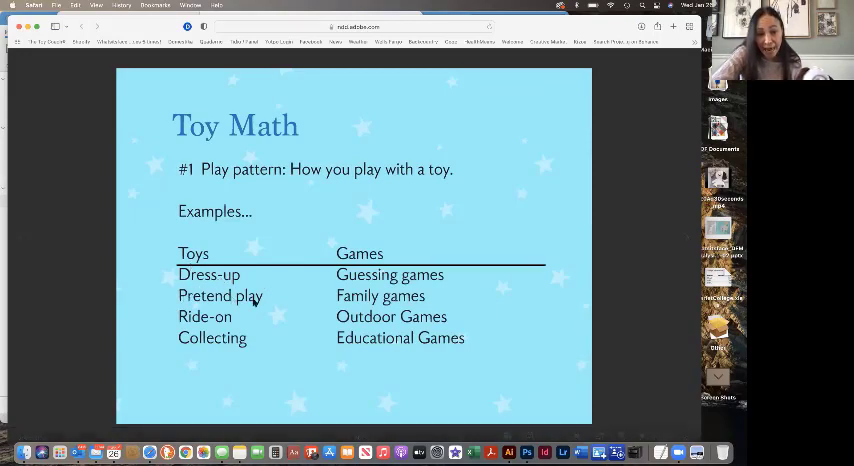
mouse_move(220, 320)
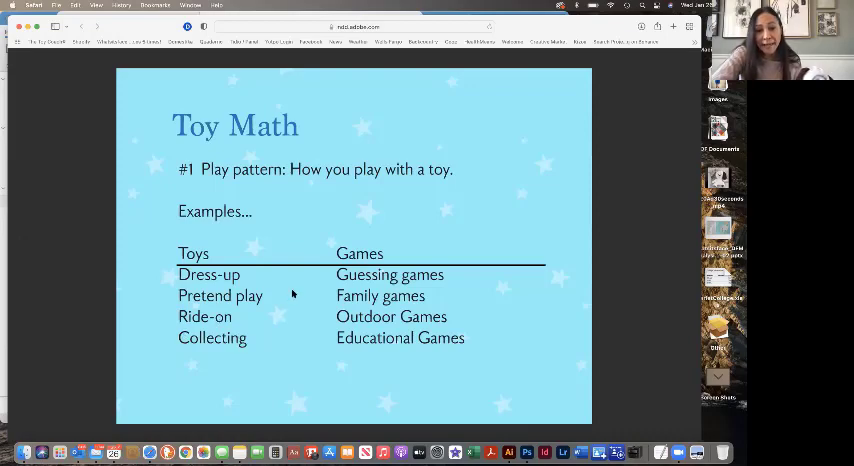
mouse_move(324, 270)
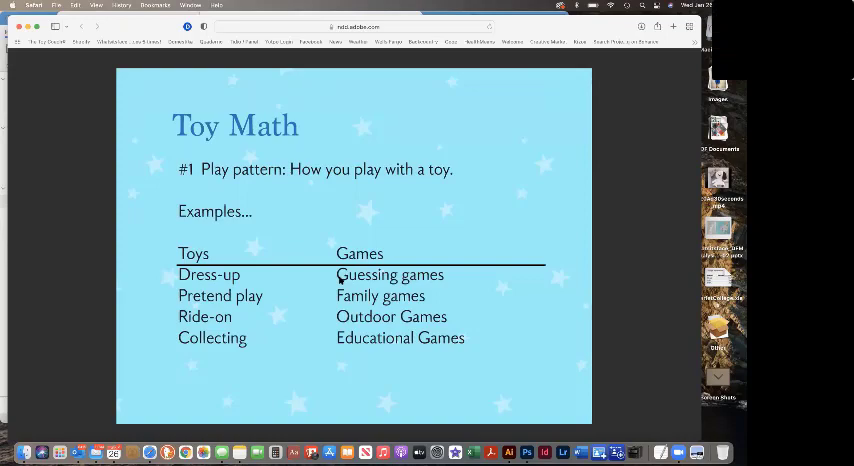
mouse_move(600, 256)
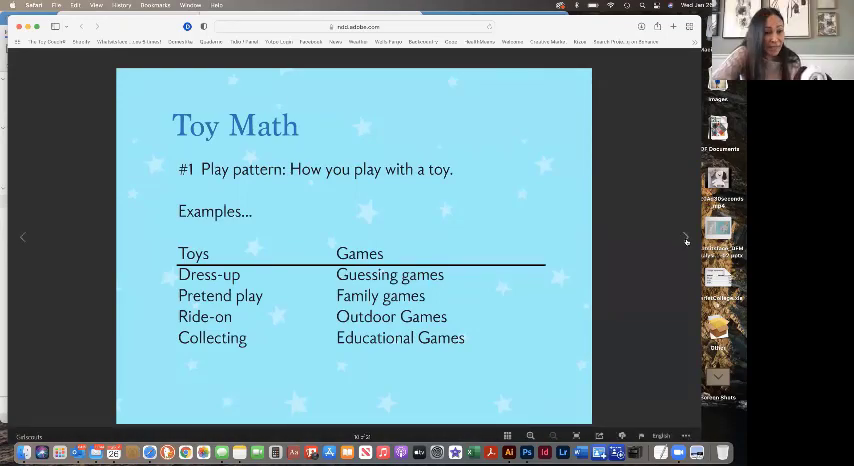
- Advance to the second Toy Math slide on good content, trends and senses
left_click(686, 237)
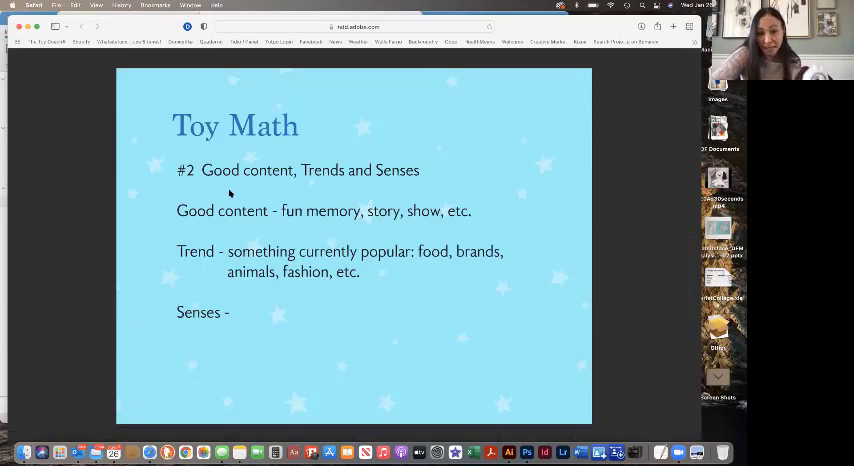
mouse_move(398, 179)
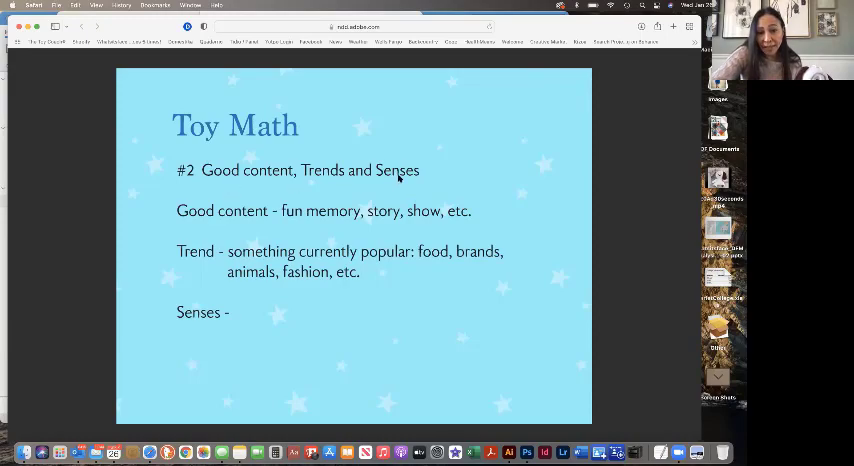
mouse_move(255, 205)
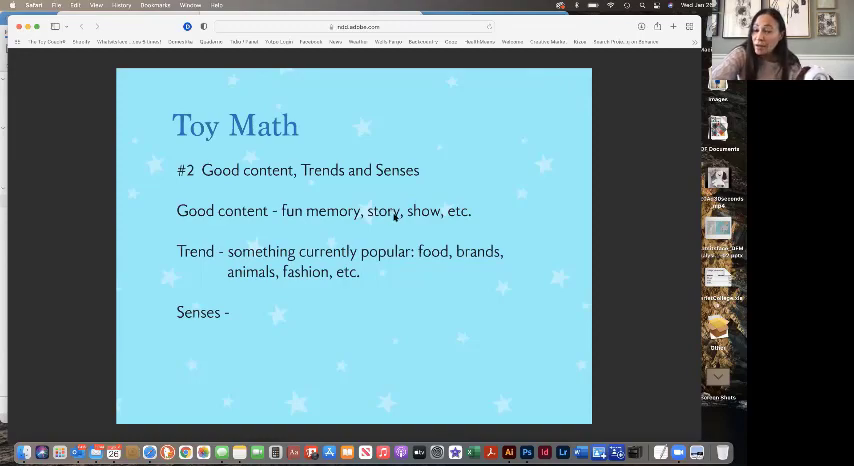
mouse_move(508, 222)
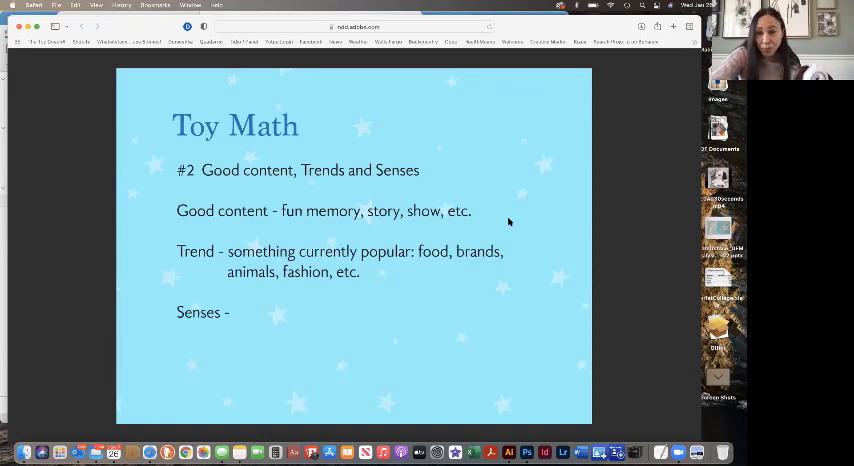
mouse_move(488, 222)
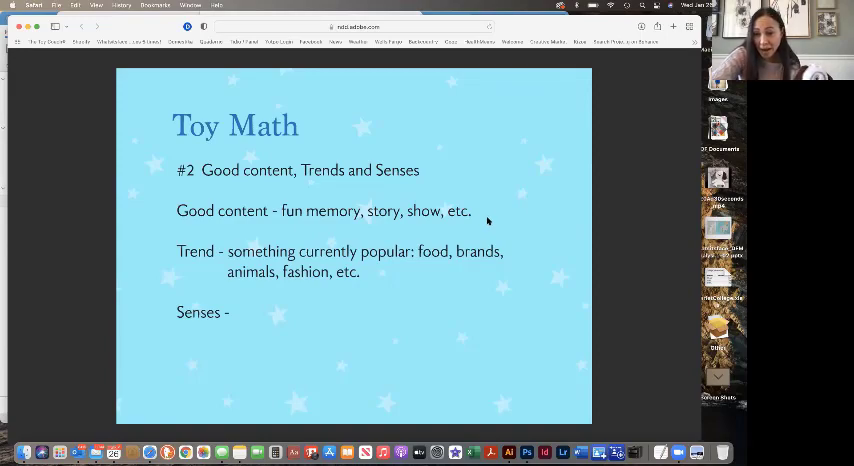
mouse_move(240, 257)
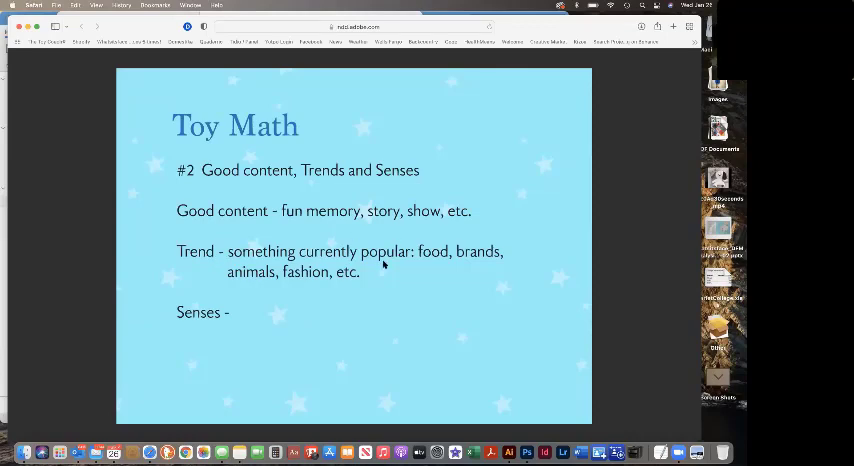
mouse_move(360, 273)
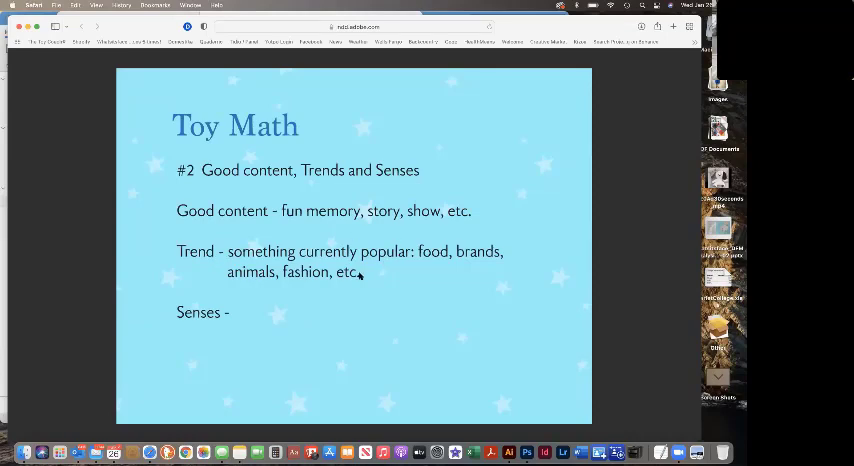
mouse_move(372, 277)
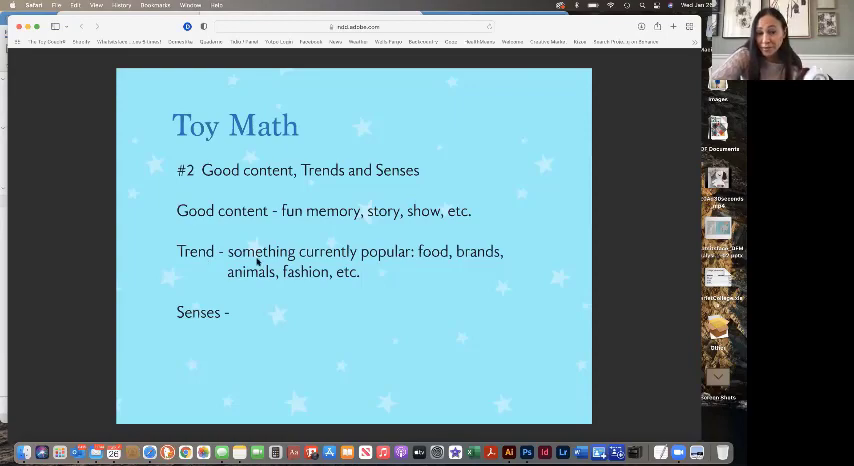
mouse_move(388, 259)
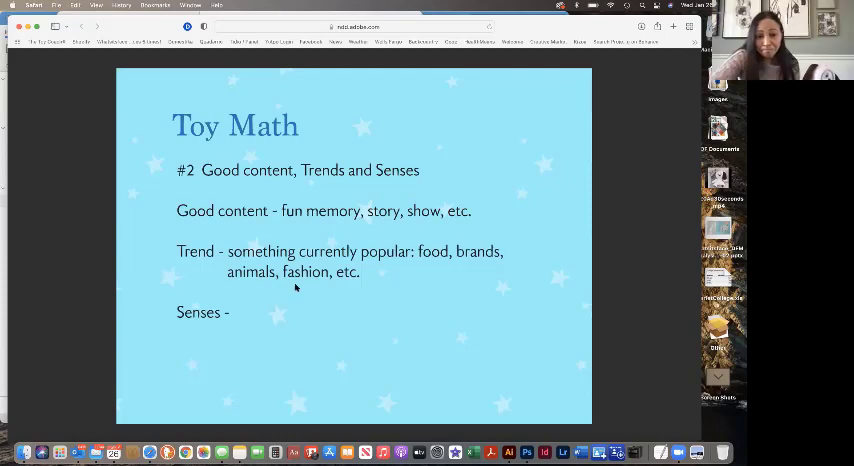
mouse_move(352, 276)
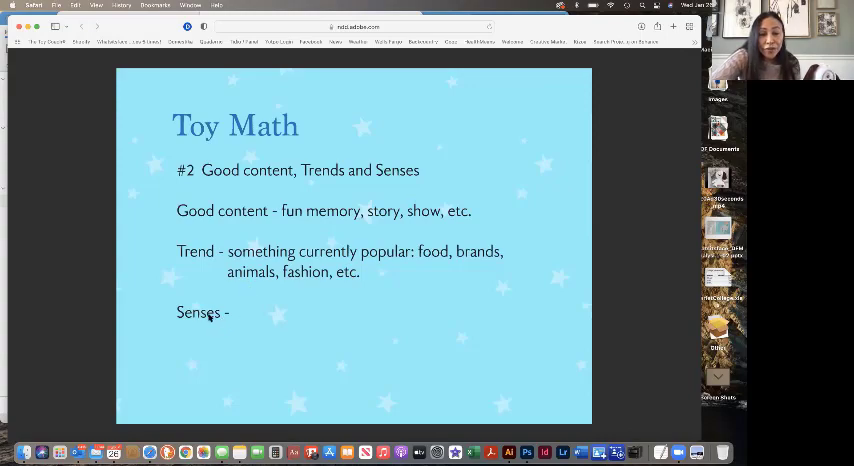
mouse_move(256, 326)
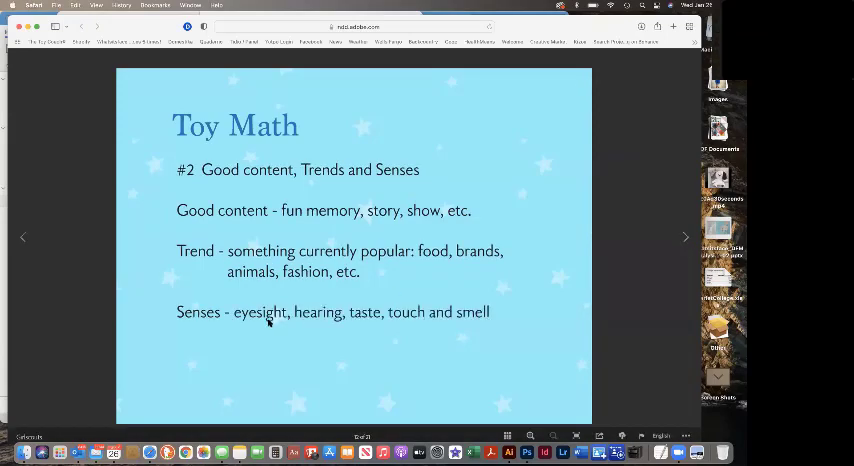
mouse_move(100, 268)
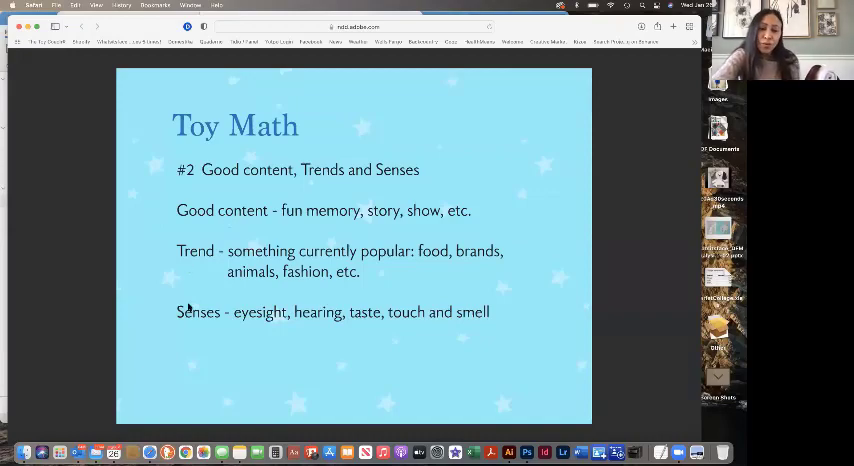
mouse_move(398, 290)
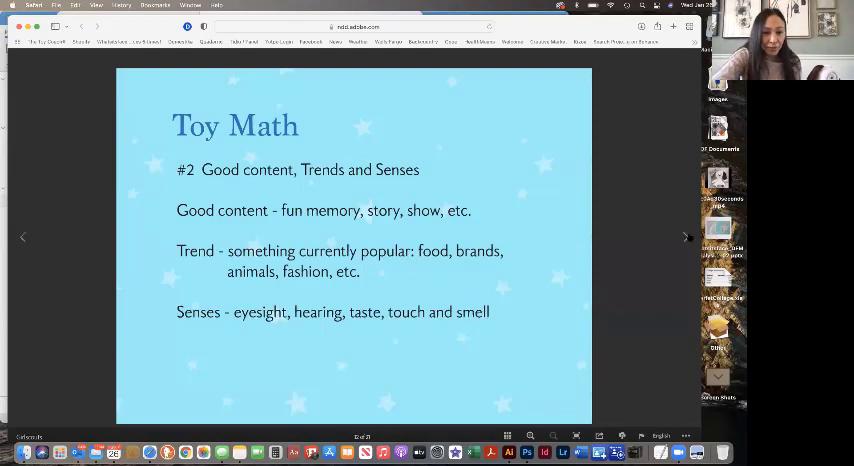
- Advance past the toy formulas to the Connect Four Blast example slide
left_click(687, 237)
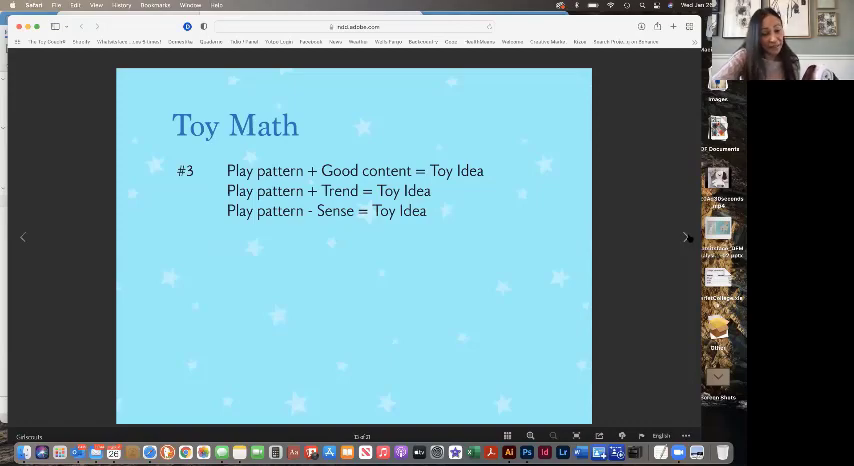
left_click(686, 237)
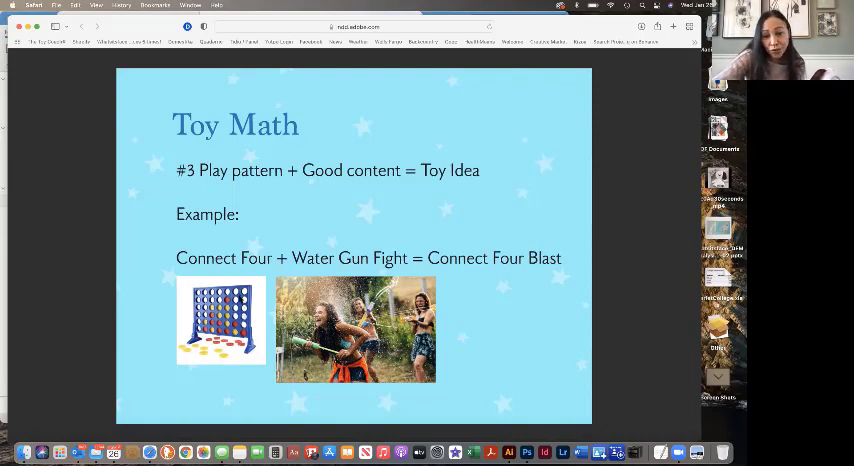
mouse_move(448, 298)
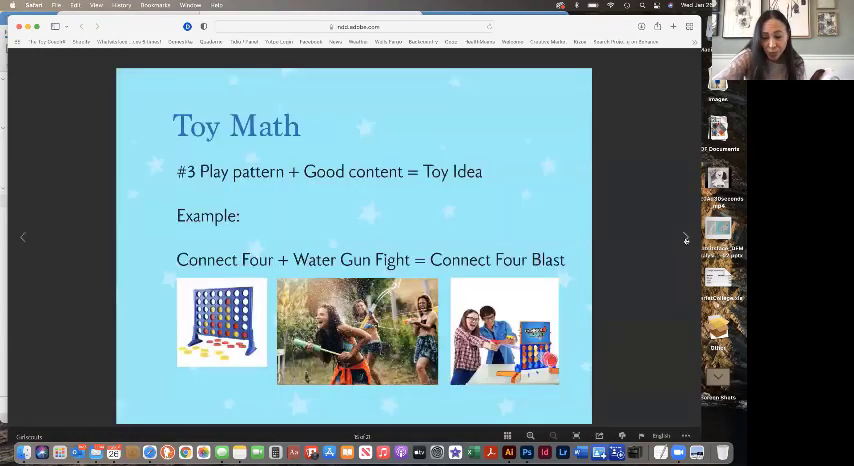
mouse_move(465, 390)
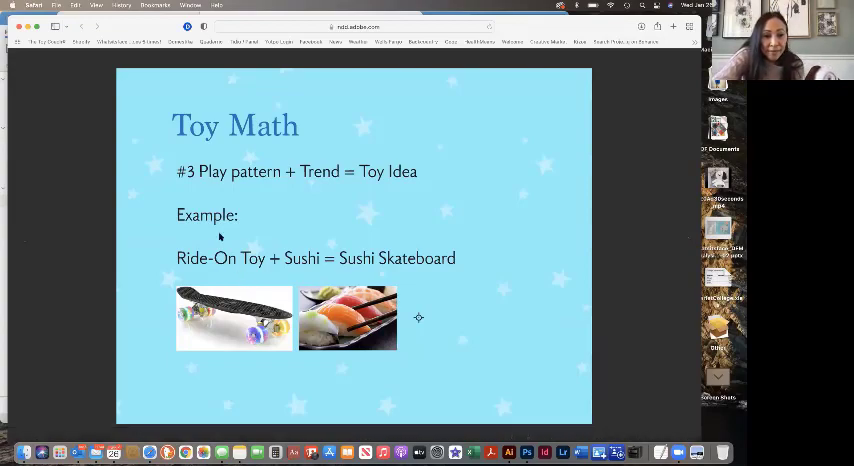
mouse_move(232, 263)
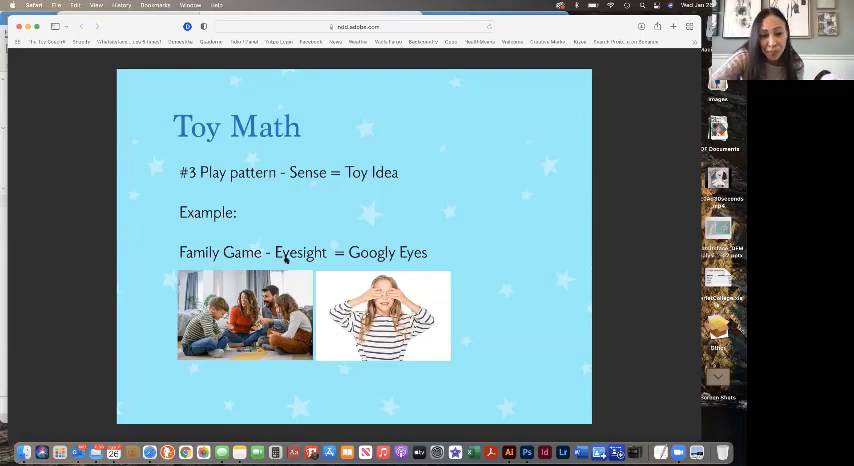
mouse_move(365, 291)
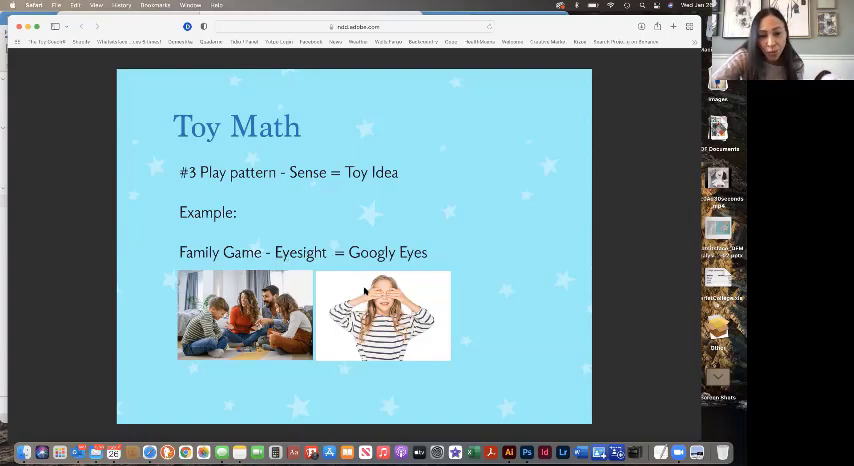
mouse_move(361, 289)
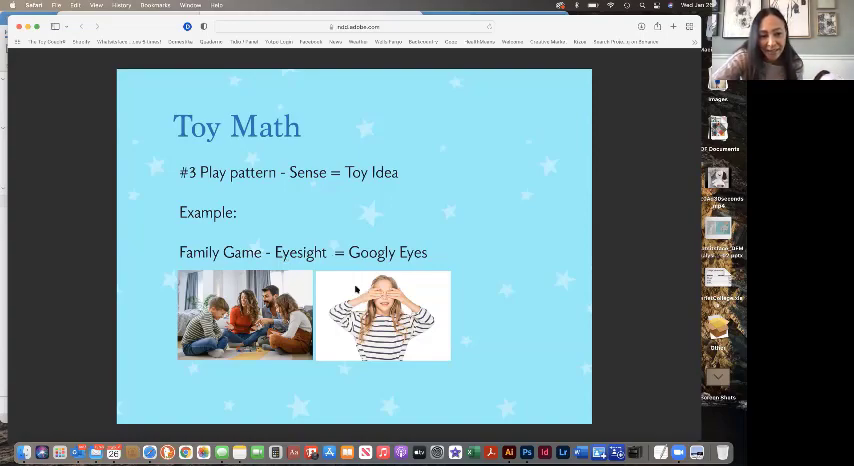
mouse_move(477, 172)
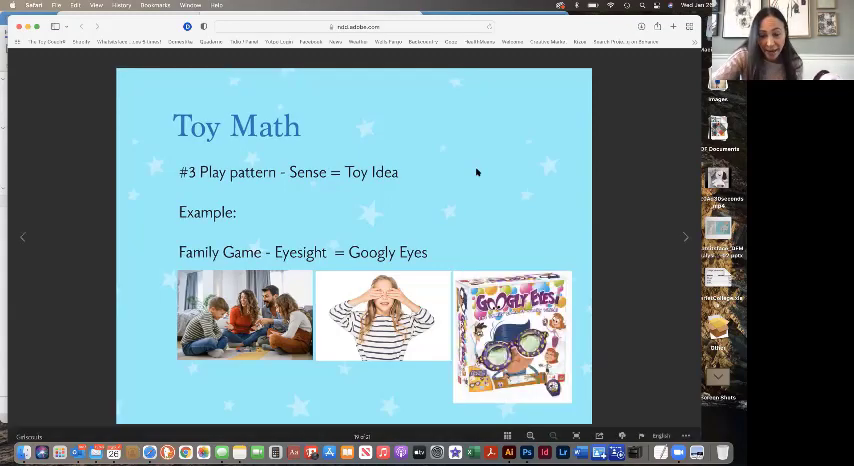
mouse_move(522, 318)
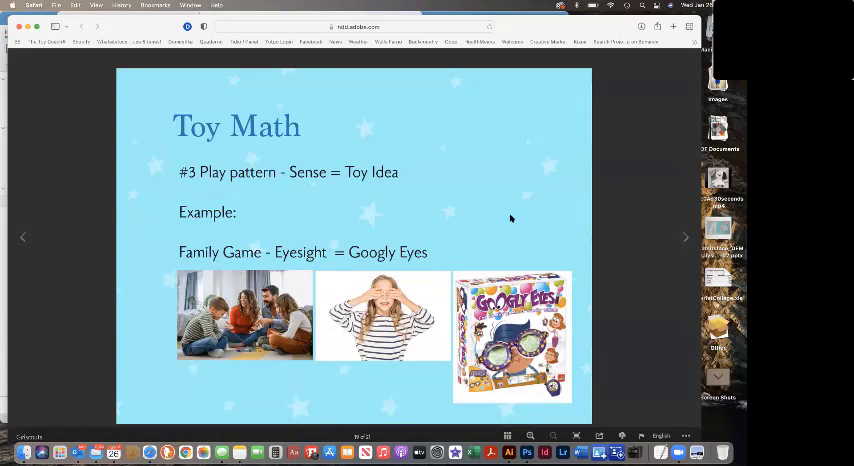
mouse_move(627, 226)
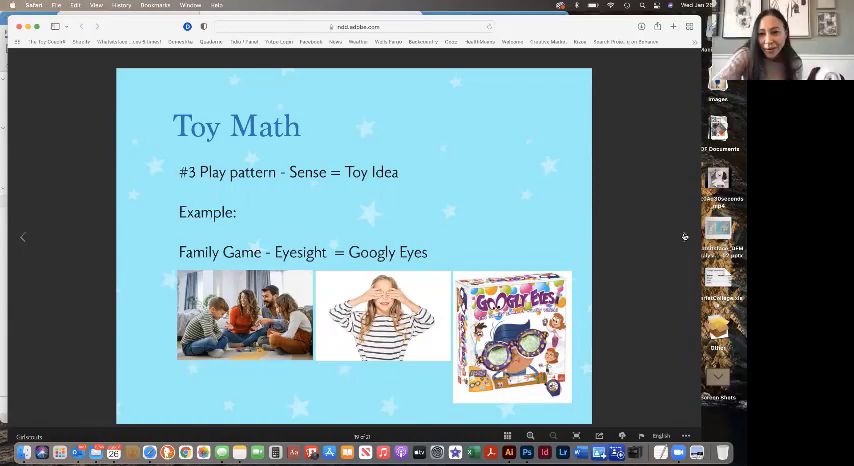
- Advance from the Googly Eyes example to the Colleges slide
left_click(686, 237)
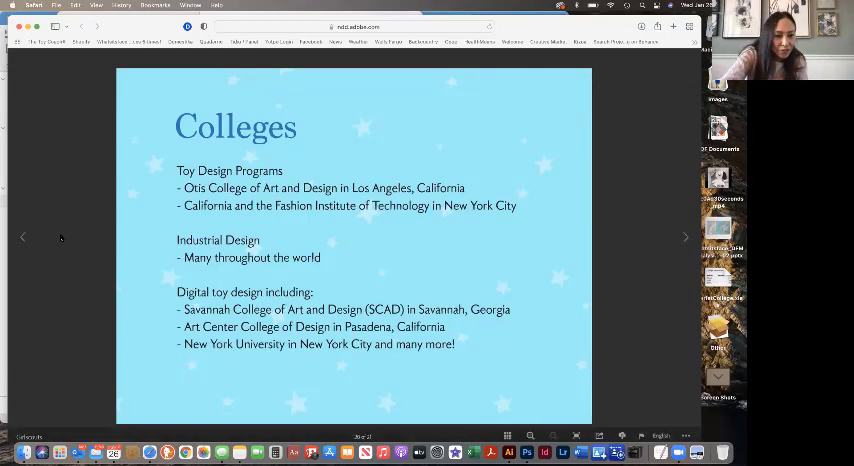
- Return to the Googly Eyes Toy Math example with all three pictures shown
left_click(686, 237)
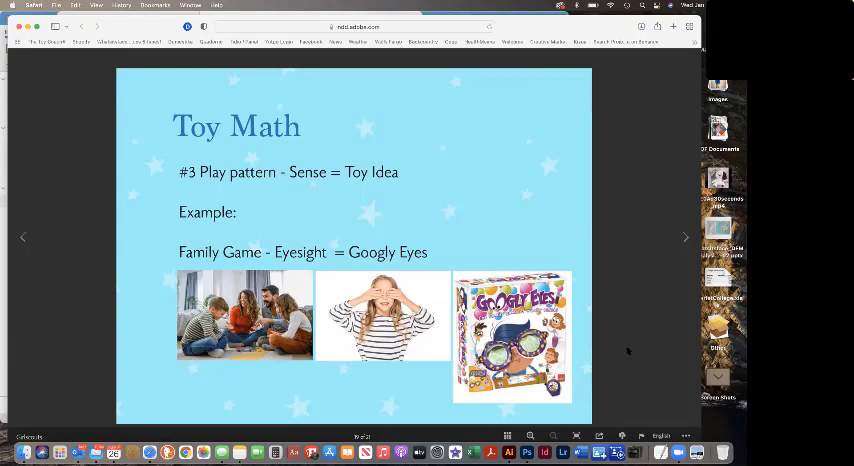
mouse_move(645, 355)
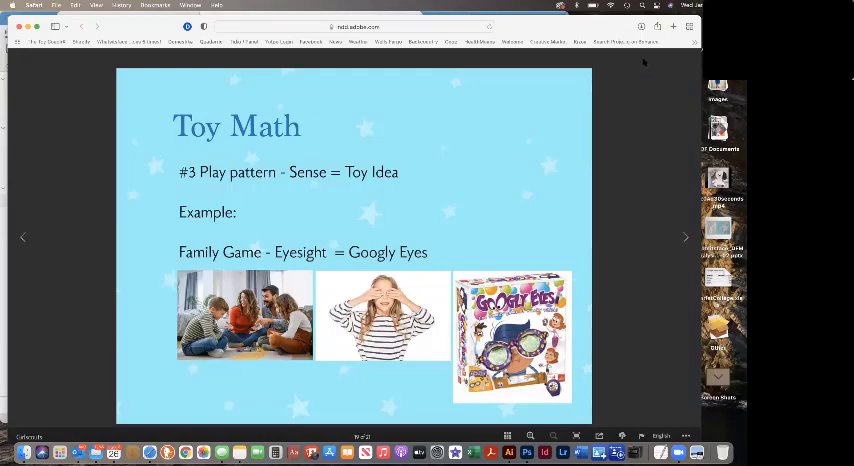
mouse_move(604, 194)
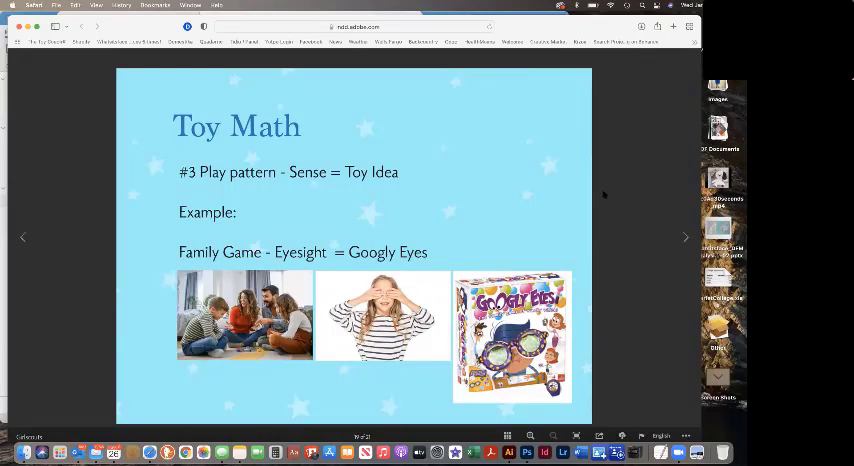
mouse_move(423, 404)
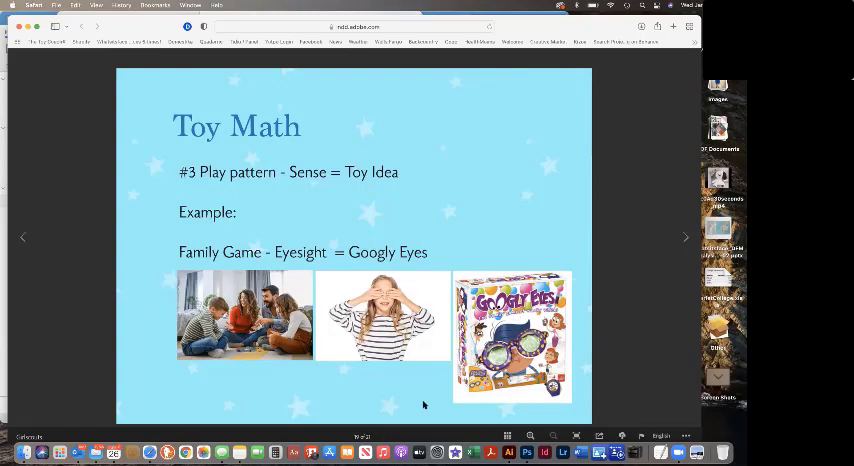
mouse_move(32, 415)
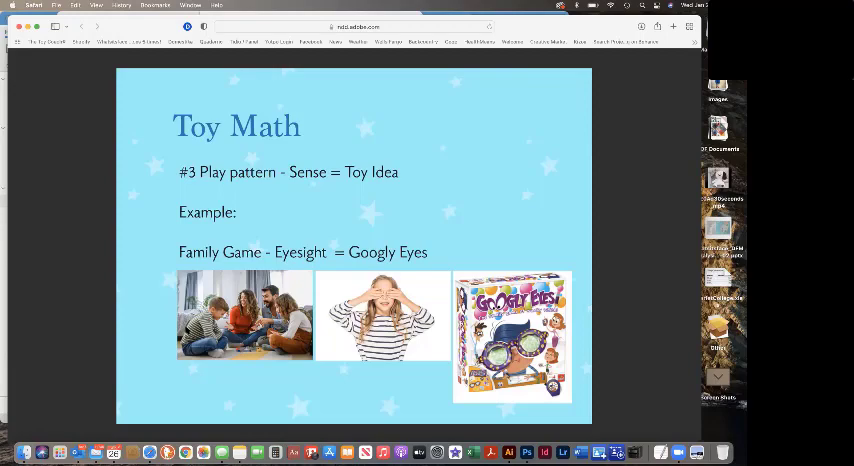
mouse_move(184, 452)
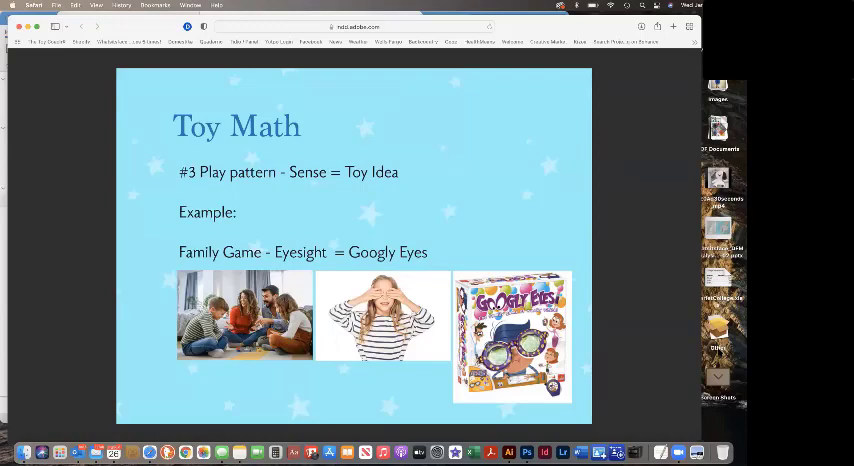
mouse_move(655, 410)
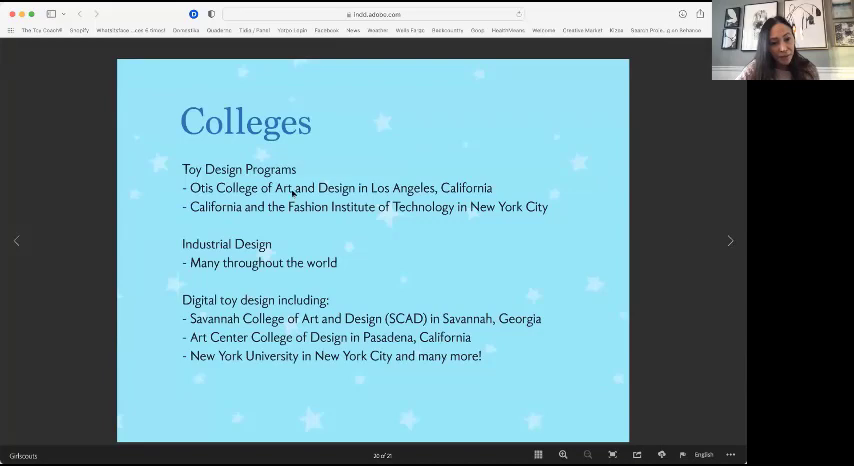
mouse_move(267, 217)
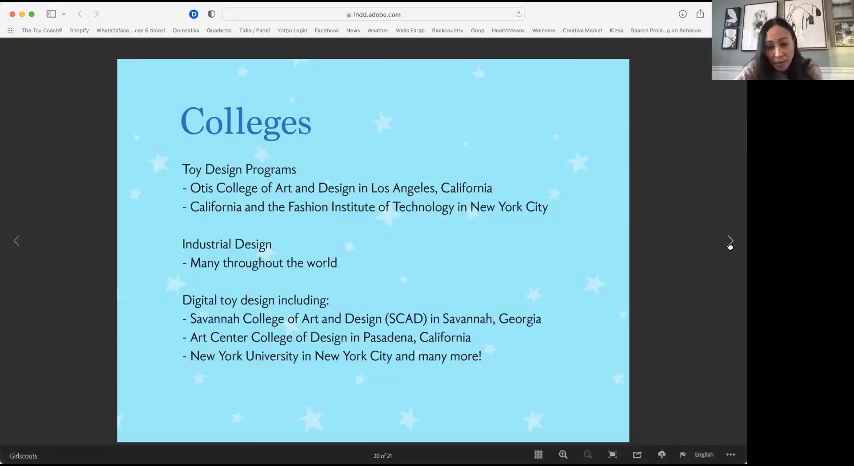
- Advance to slide 21, Toy Invention Challenge about the Young Inventor Challenge
left_click(730, 242)
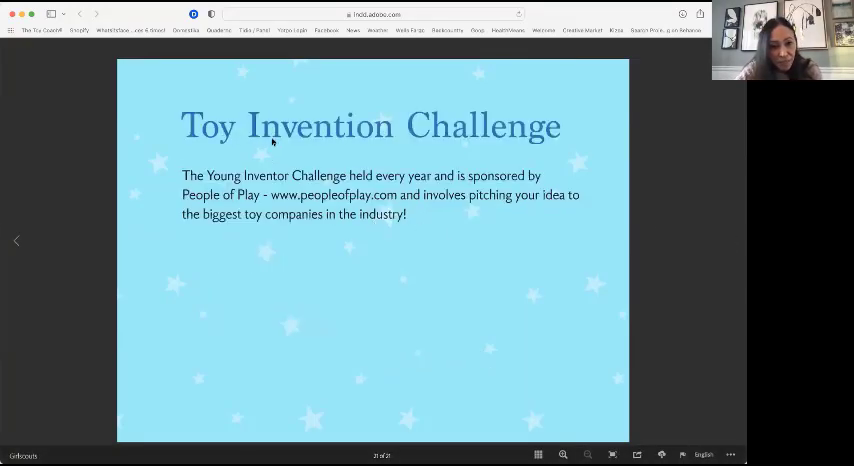
mouse_move(254, 190)
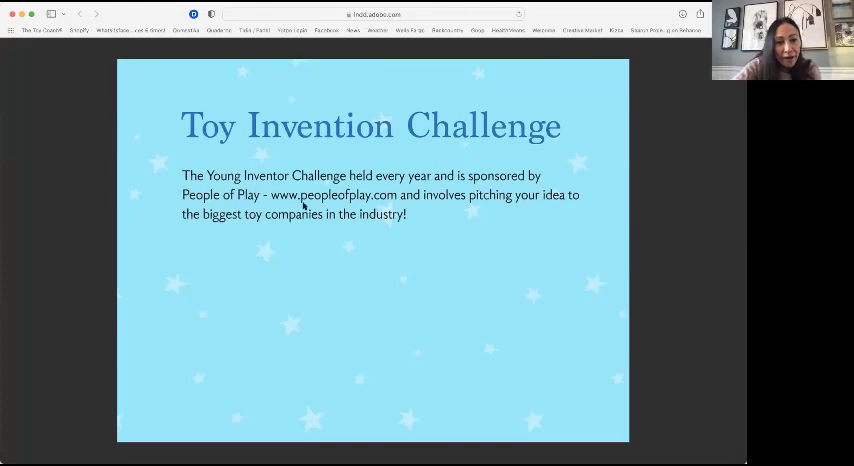
mouse_move(315, 208)
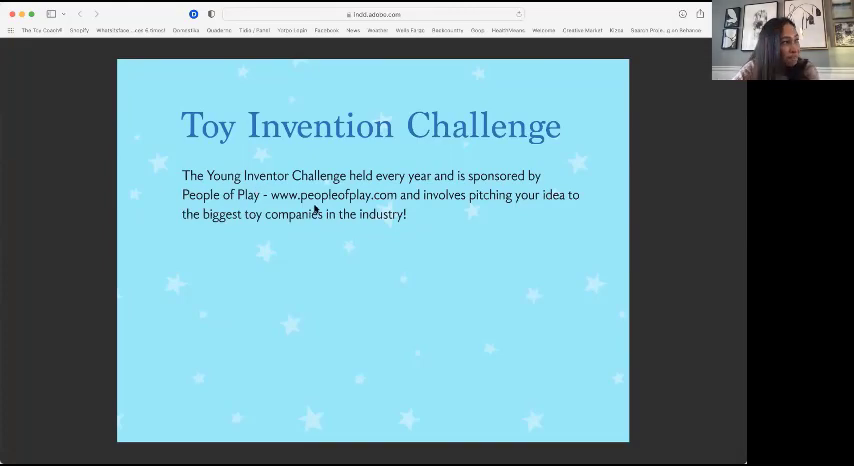
mouse_move(369, 203)
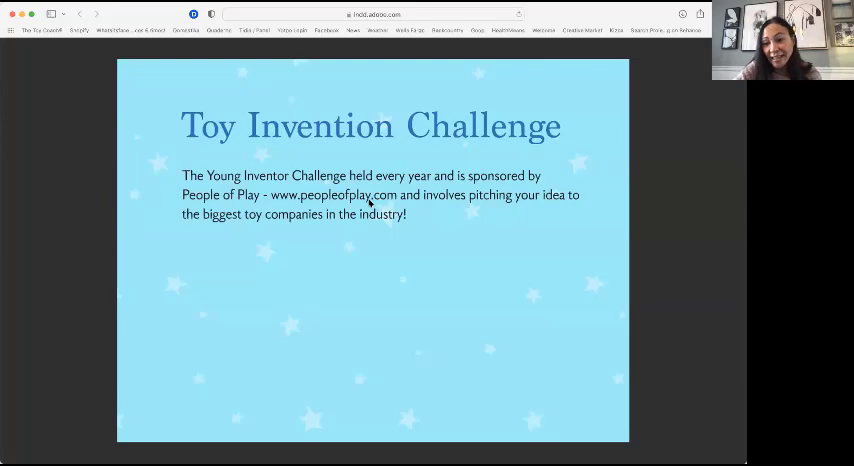
mouse_move(619, 164)
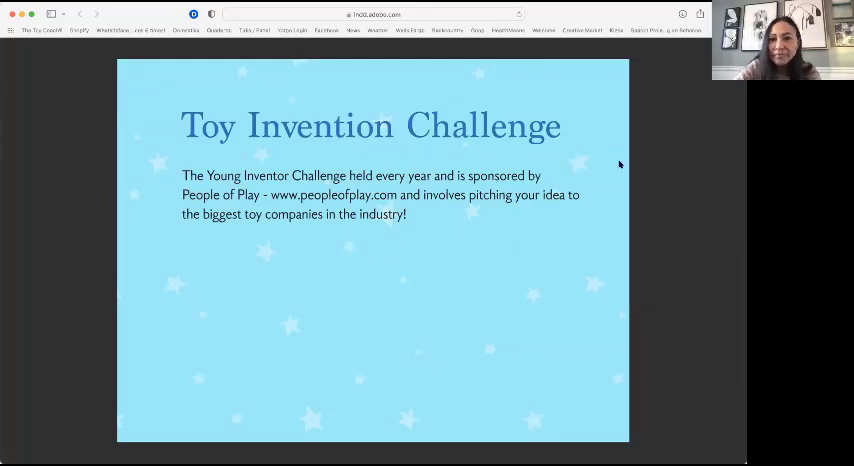